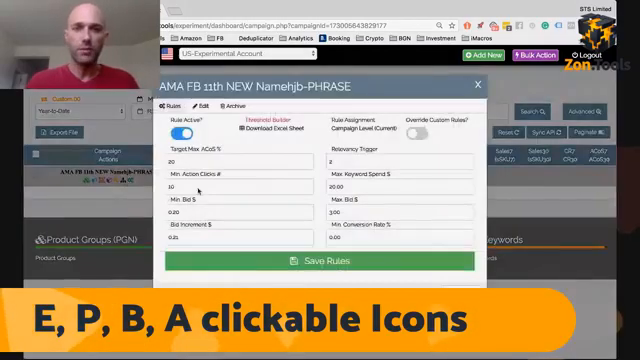
- Bring up the phrase rule's settings via its clickable E icon
{"action": "left_click", "coordinate": [200, 108]}
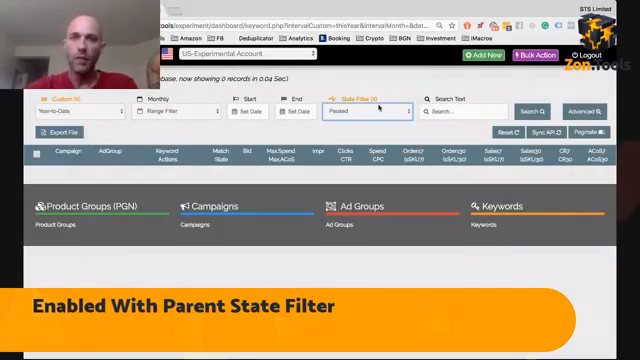
- Apply the Enabled With Parent state filter to the keyword records
{"action": "left_click", "coordinate": [350, 112]}
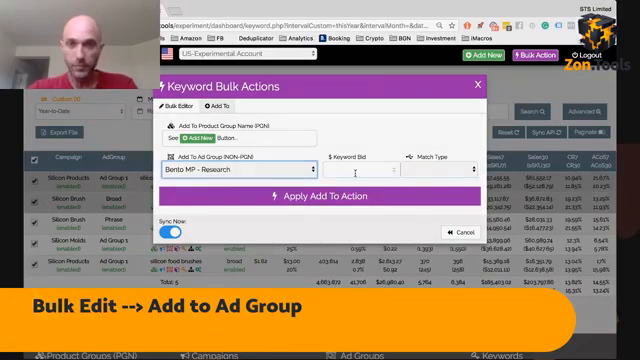
- Enter a bid of 12 and set the match type to Negative Phrase
{"action": "type", "text": "12"}
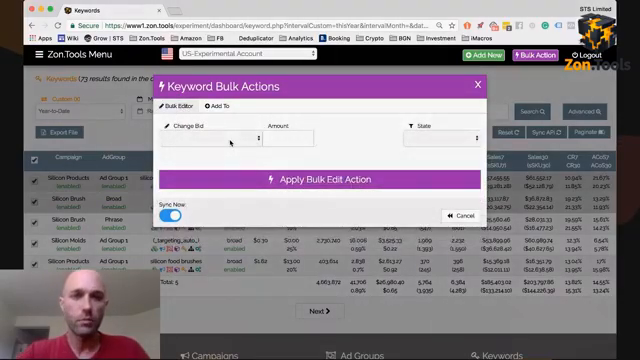
{"action": "left_click", "coordinate": [212, 104]}
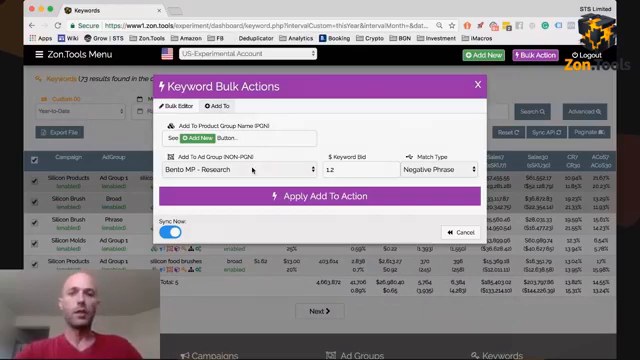